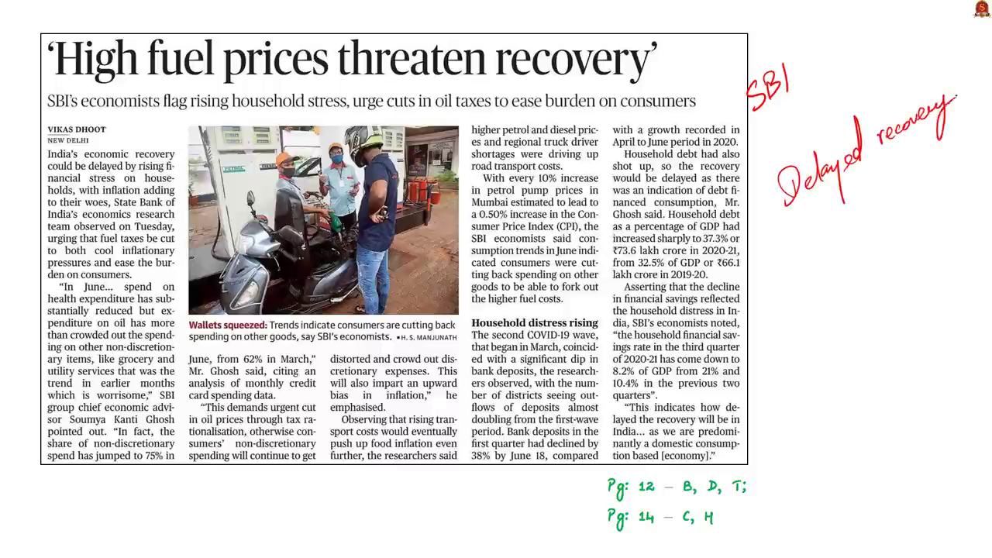
Handwrite 'Hars' beside the fuel-prices newspaper article
text(Hars)
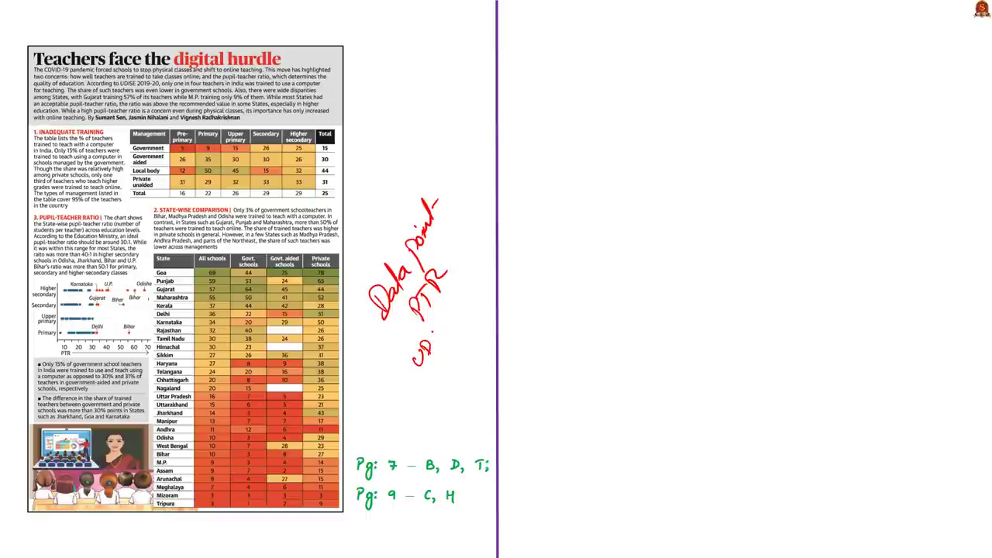
drag(430, 326, 469, 314)
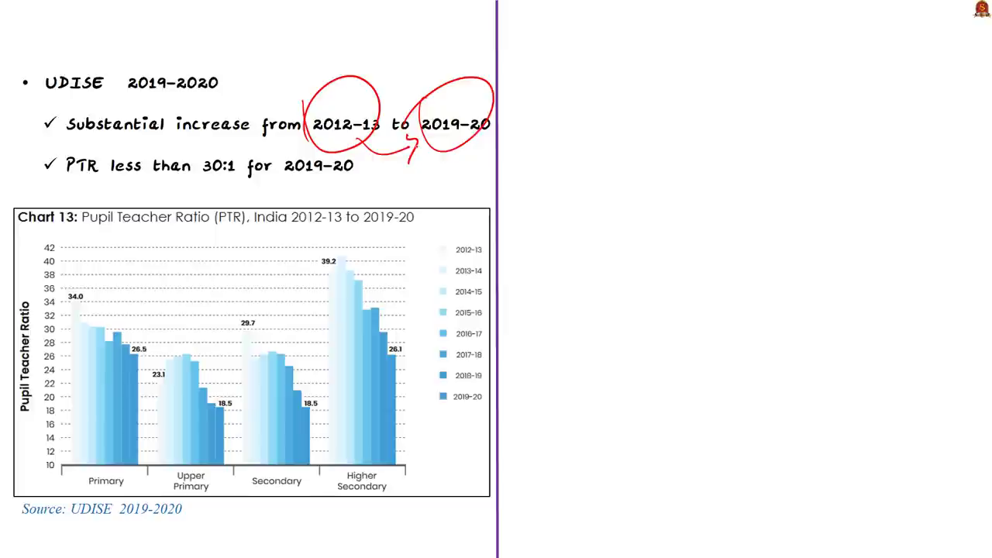
Underline '30:1 for 2019-20' in the second UDISE point and draw a red stroke down
drag(194, 183, 361, 183)
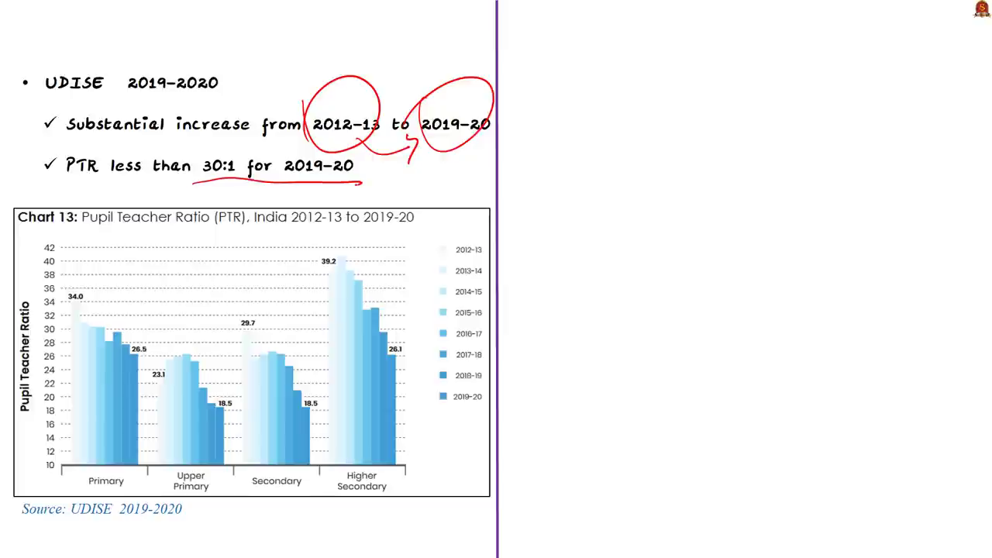
drag(442, 225, 466, 434)
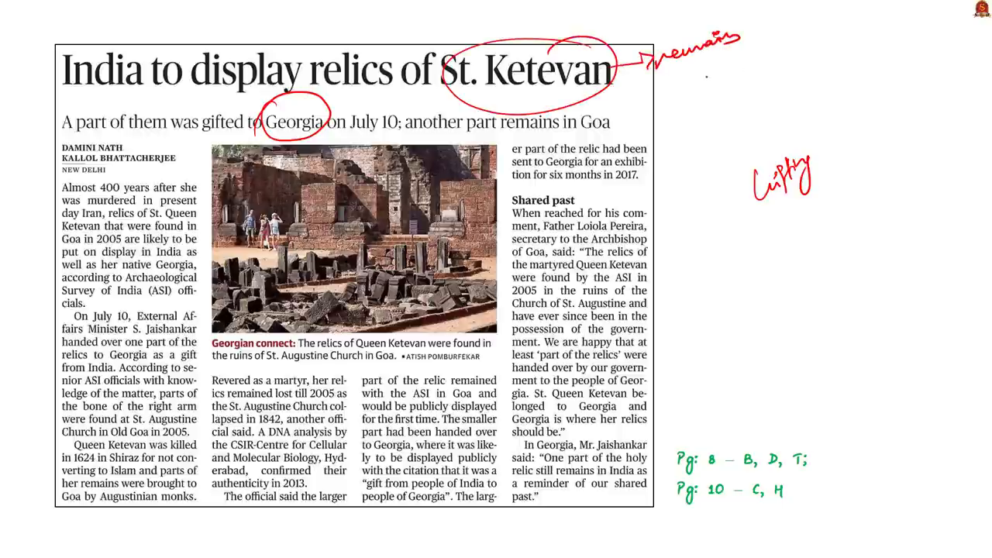
Write 'sent to Georgia.' under 'remains' beside the St. Ketevan headline
text(sent to)
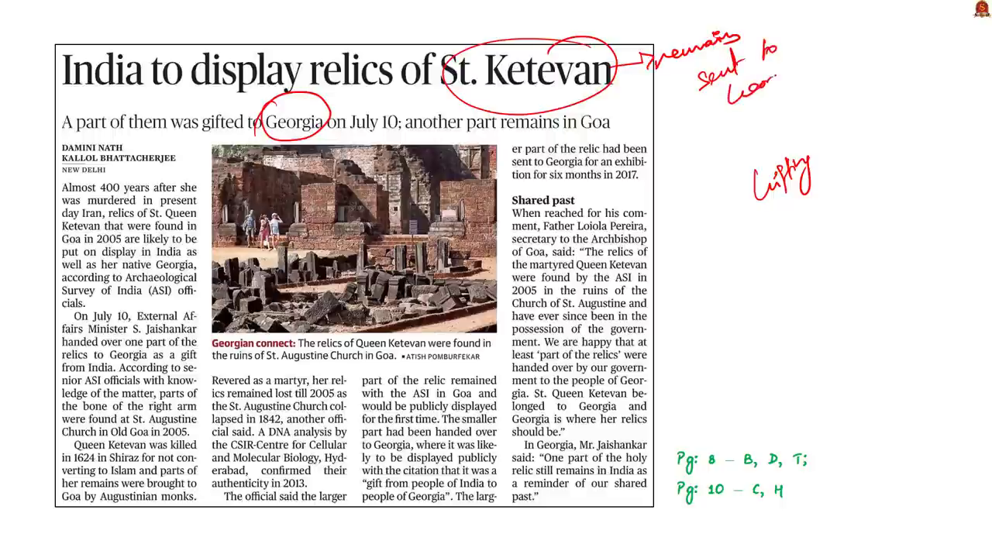
text(Georgia .)
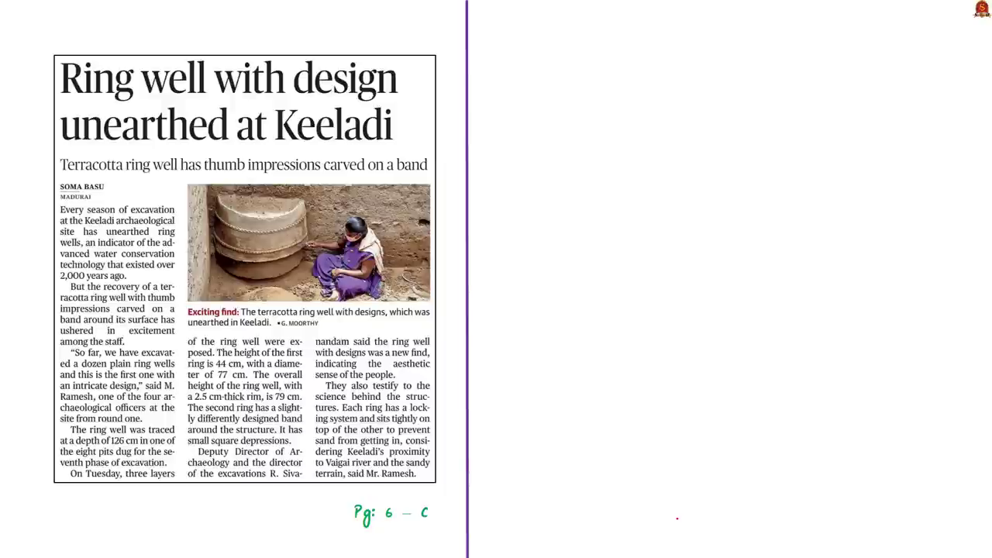
Draw handwritten note strokes in the right half of the Keeladi ring well slide
drag(494, 322, 487, 349)
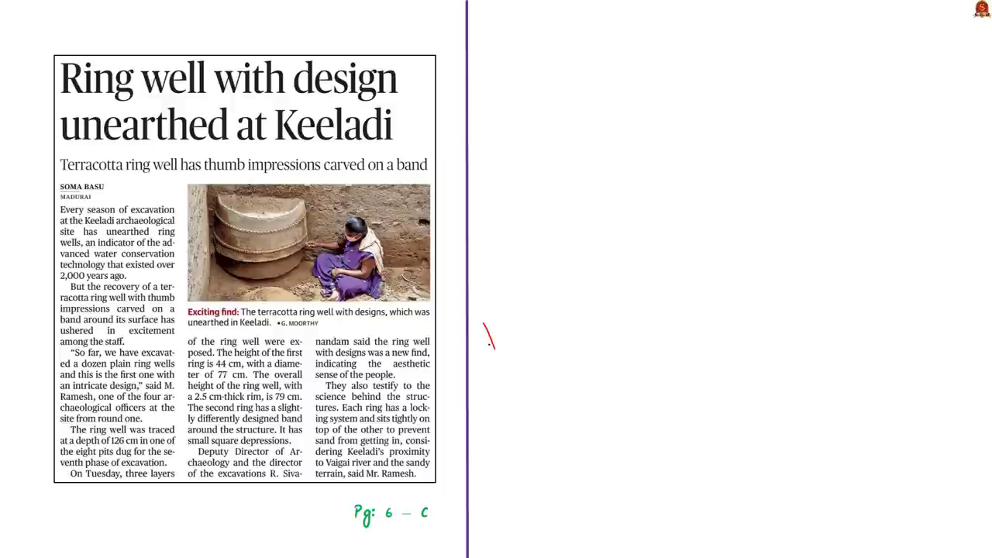
drag(487, 333, 547, 341)
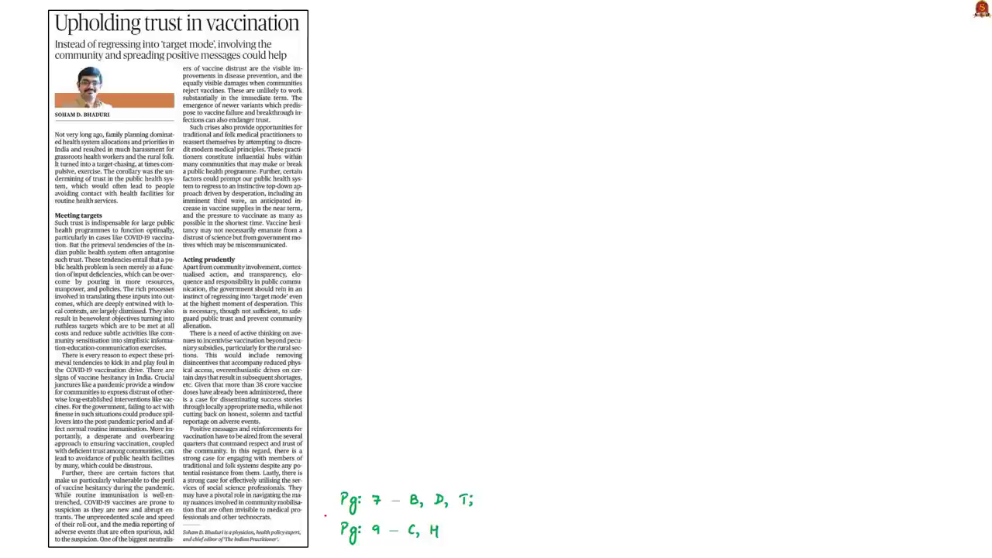
Write 'Vaccine' in red ink right of the vaccination trust article
drag(529, 322, 514, 368)
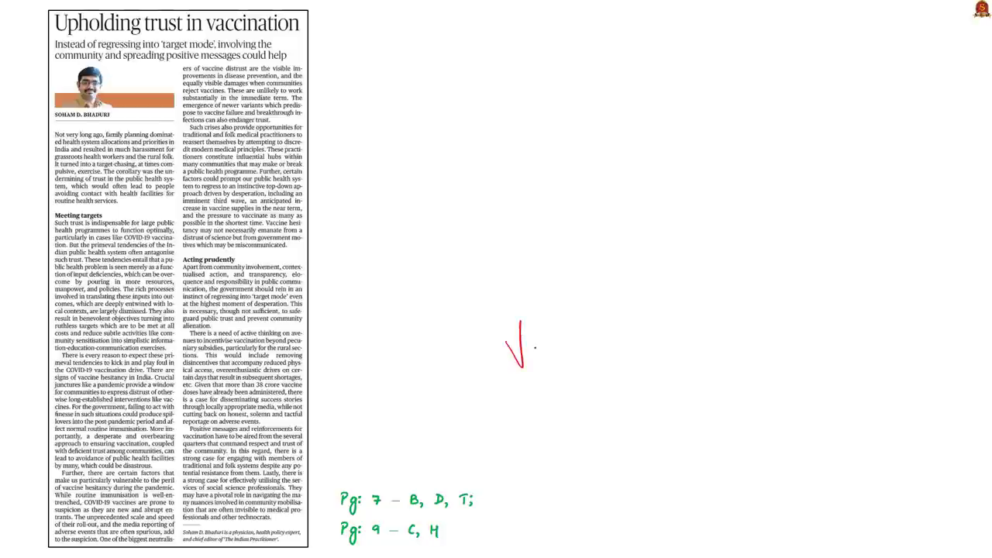
drag(508, 341, 589, 322)
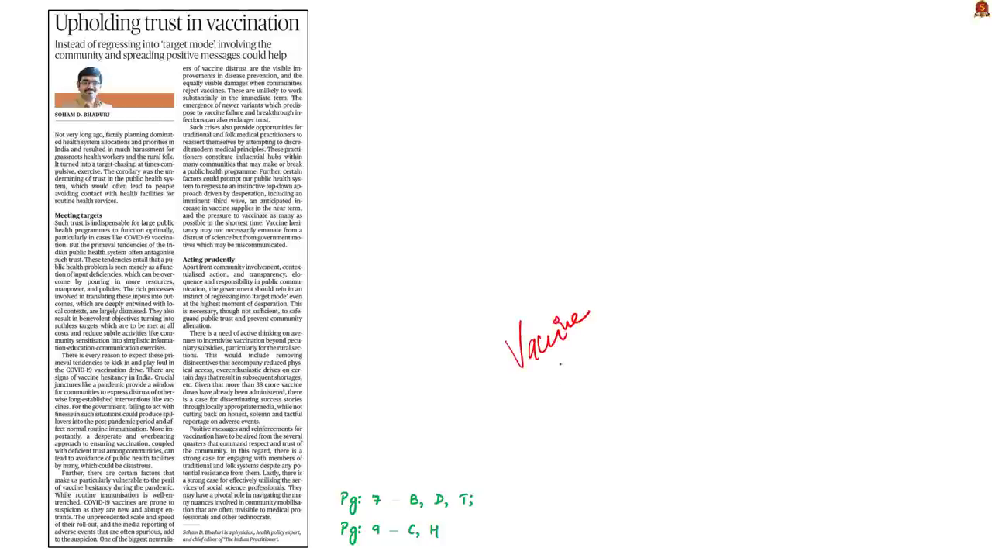
drag(551, 361, 601, 380)
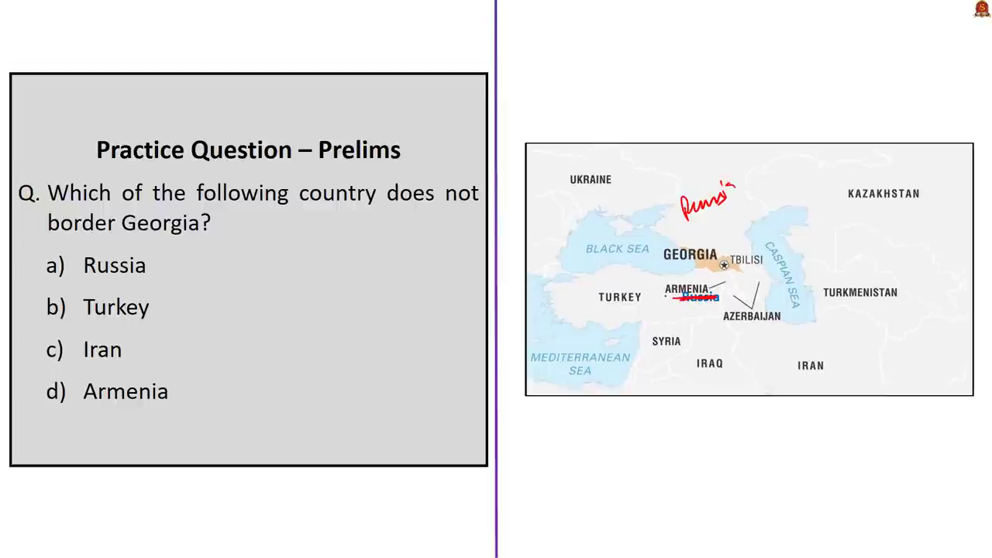
Strike a red line through the misplaced Russia label on the map
drag(717, 326, 780, 325)
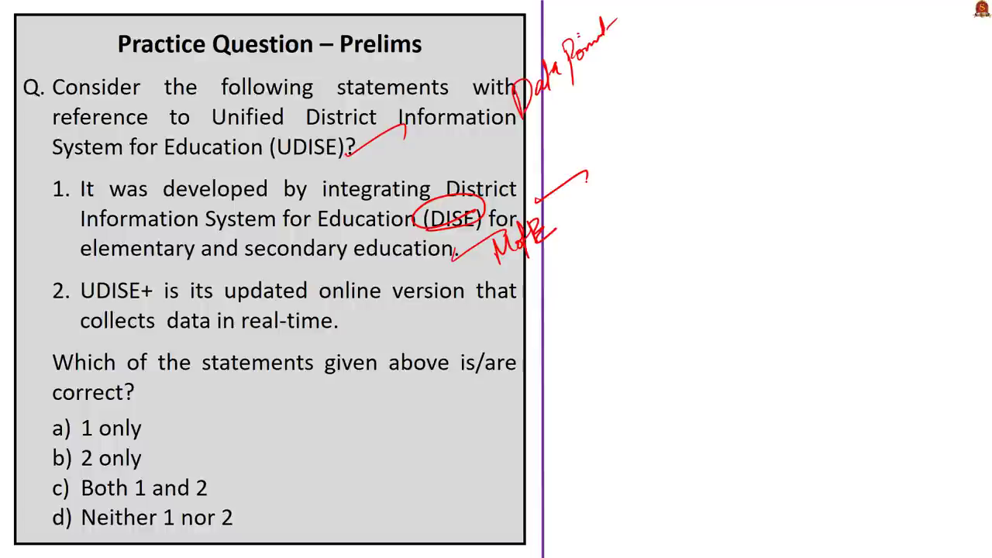
Draw a red tick after statement 2 about UDISE+ real-time data
drag(348, 326, 387, 306)
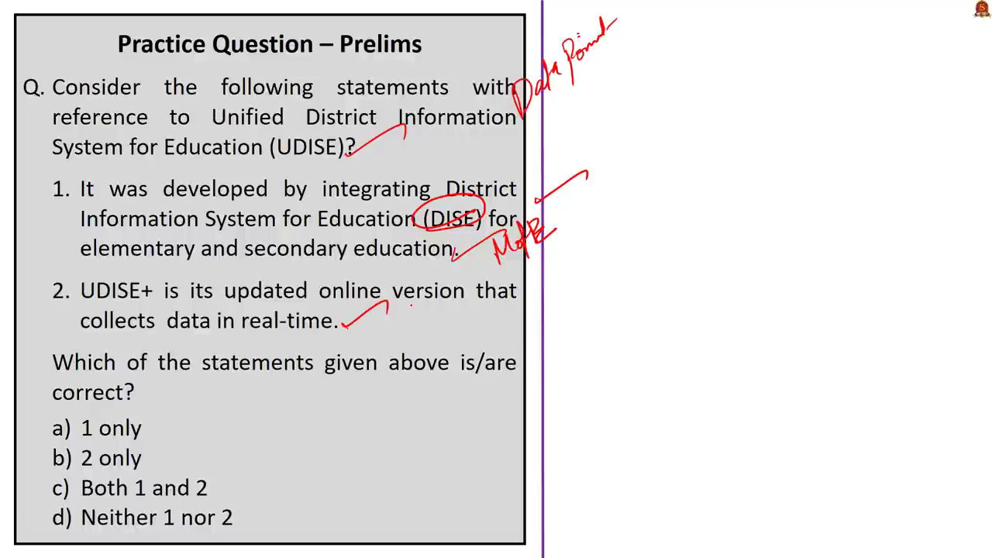